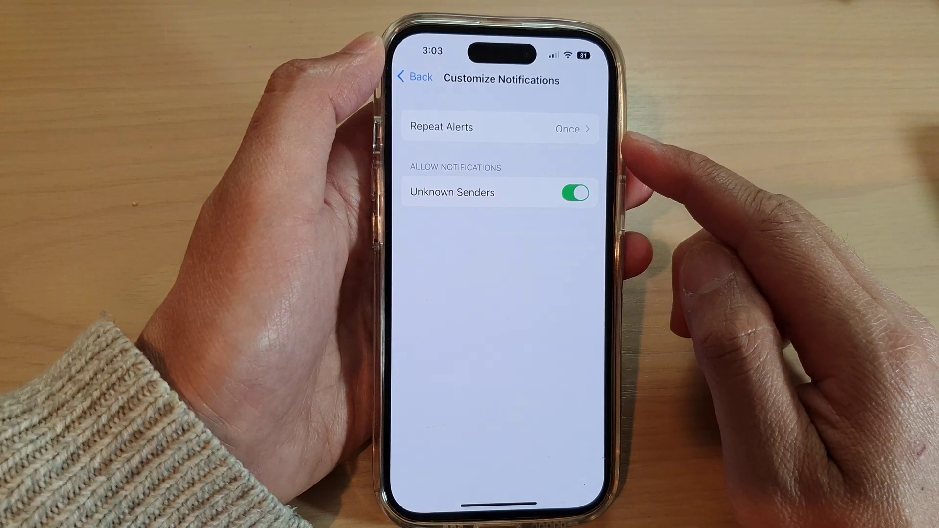
- Leave Settings and return to the iPhone home screen
{"action": "left_click", "coordinate": [409, 78]}
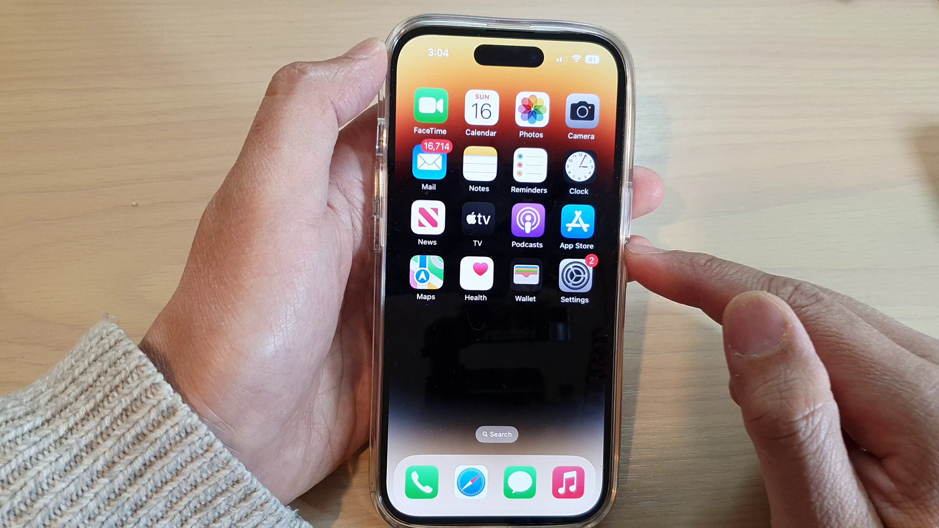
- Reopen Settings and navigate Messages > Notifications > Customize Notifications, showing Repeat Alerts set to Once
{"action": "left_click", "coordinate": [575, 276]}
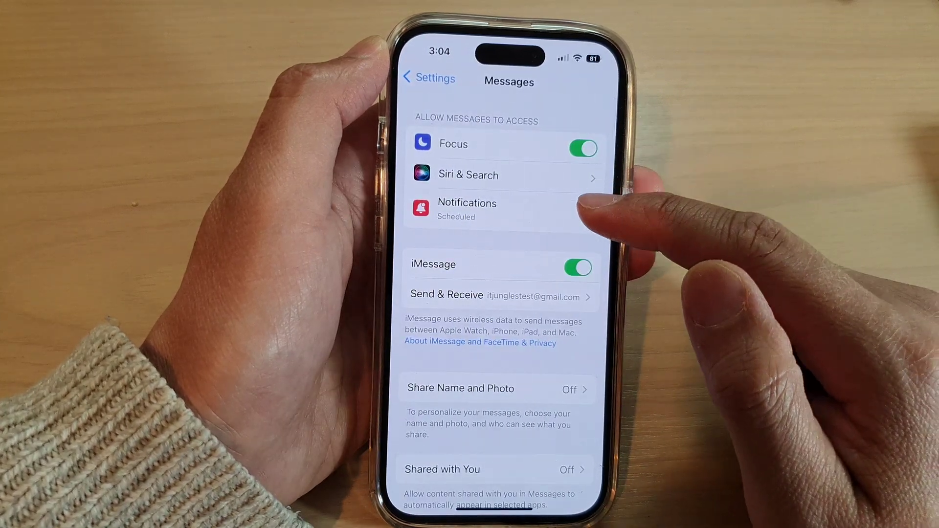
{"action": "left_click", "coordinate": [468, 208]}
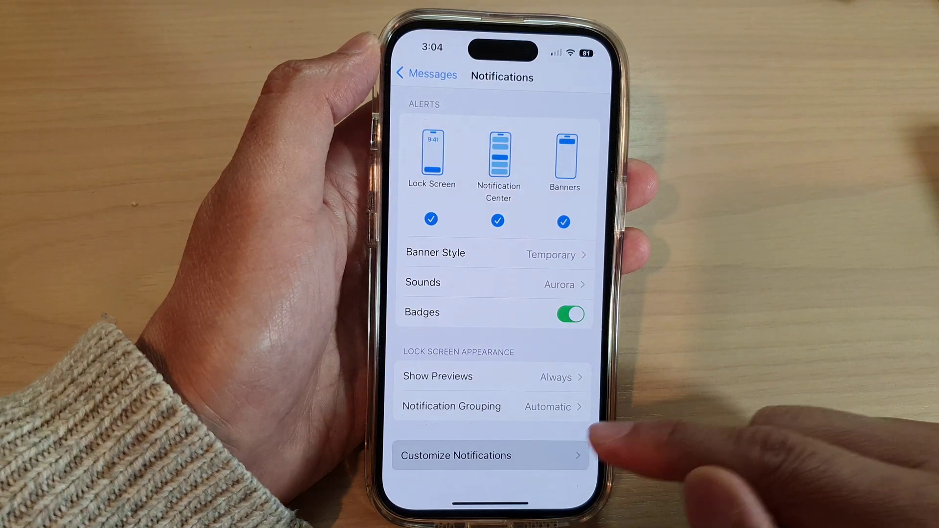
{"action": "left_click", "coordinate": [475, 455]}
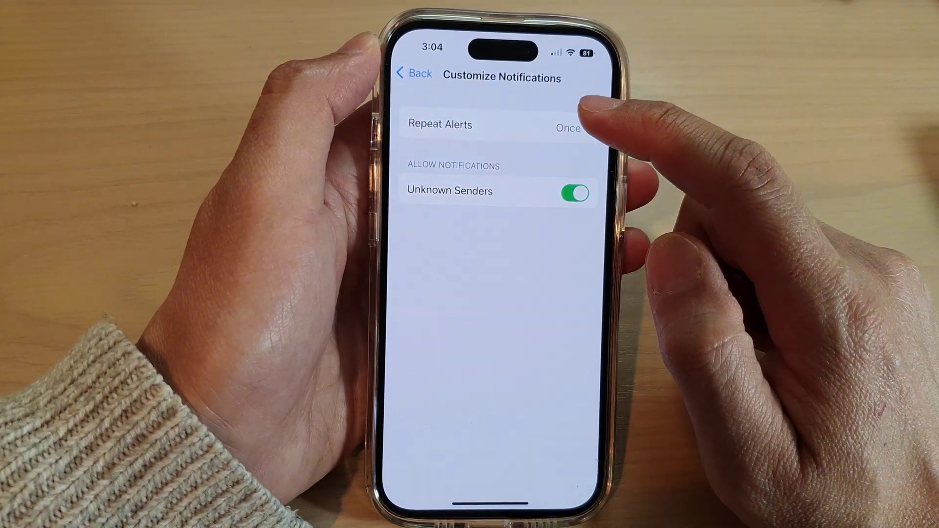